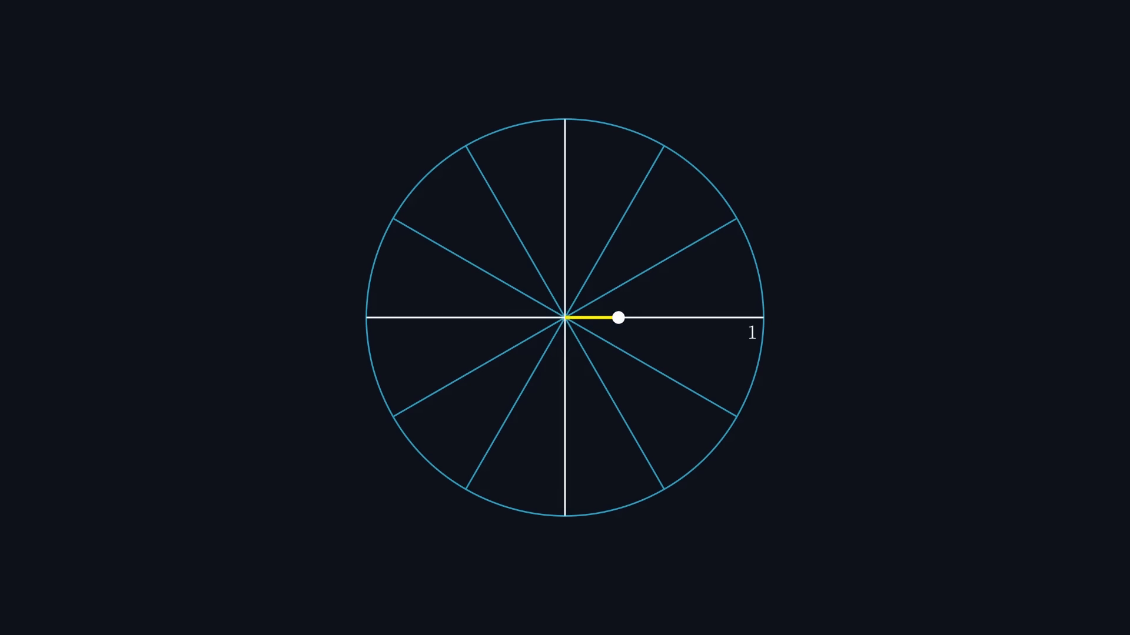
# - Drag the white endpoint up-right so the yellow radius r extends toward the circle's edge
pyautogui.moveTo(618, 318); pyautogui.dragTo(690, 219)
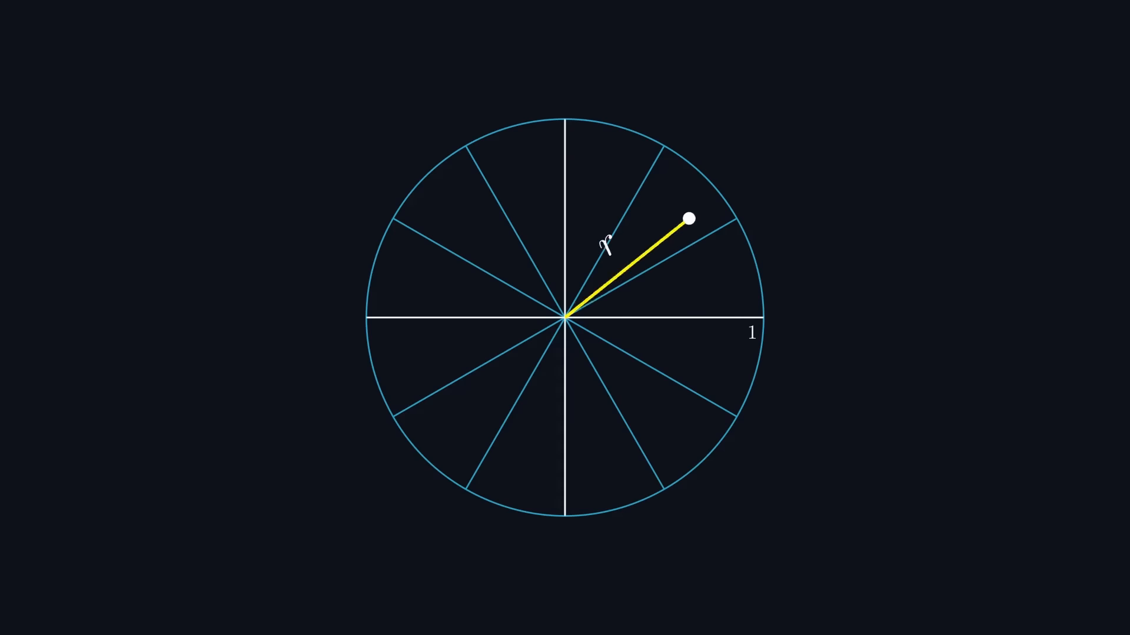